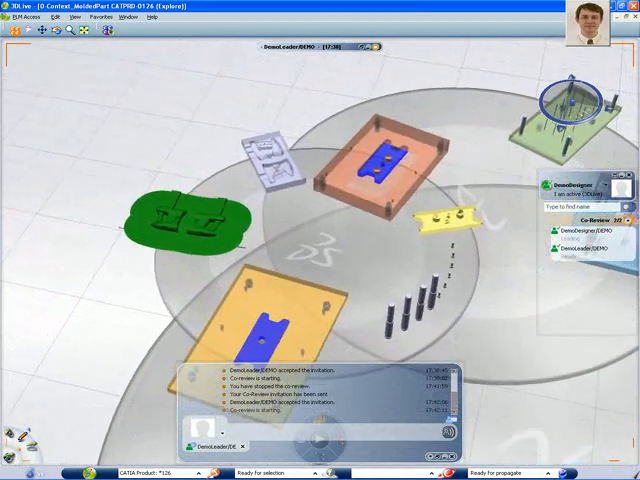
Open the grey cut-out part's context menu with Explore and Show Related Objects options
right_click(270, 170)
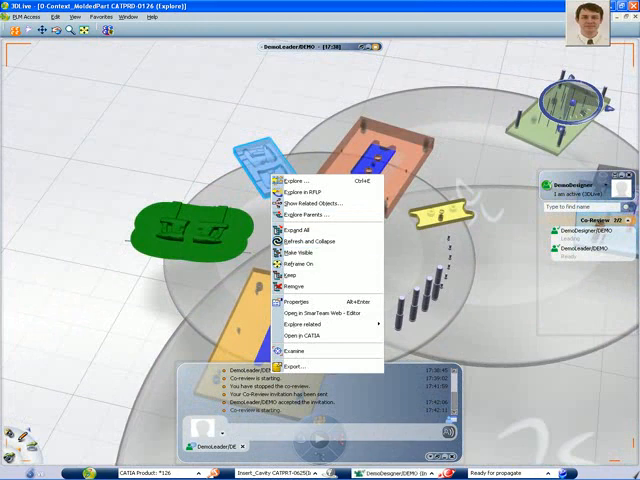